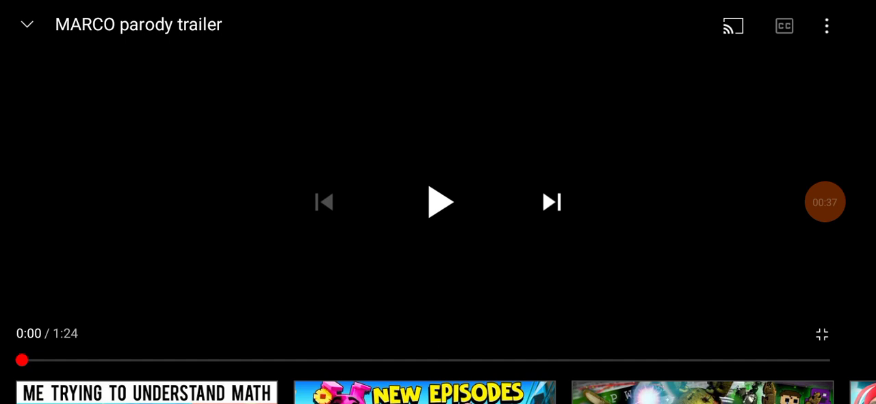
Start the MARCO parody trailer so its cartoon animal characters play fullscreen.
{"action": "left_click", "coordinate": [440, 202]}
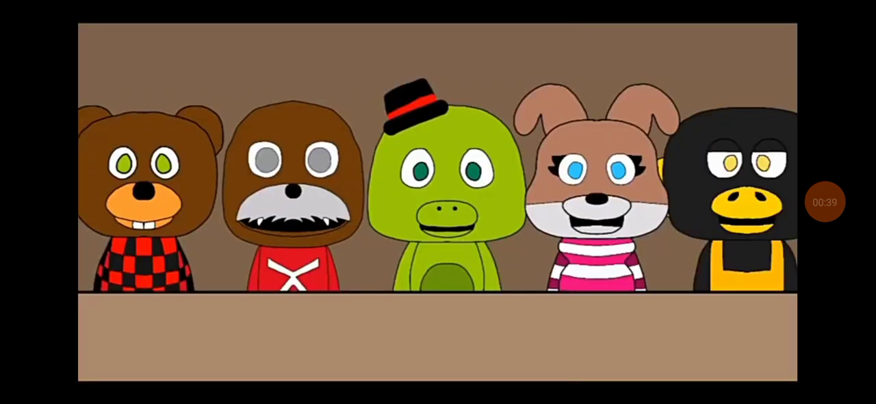